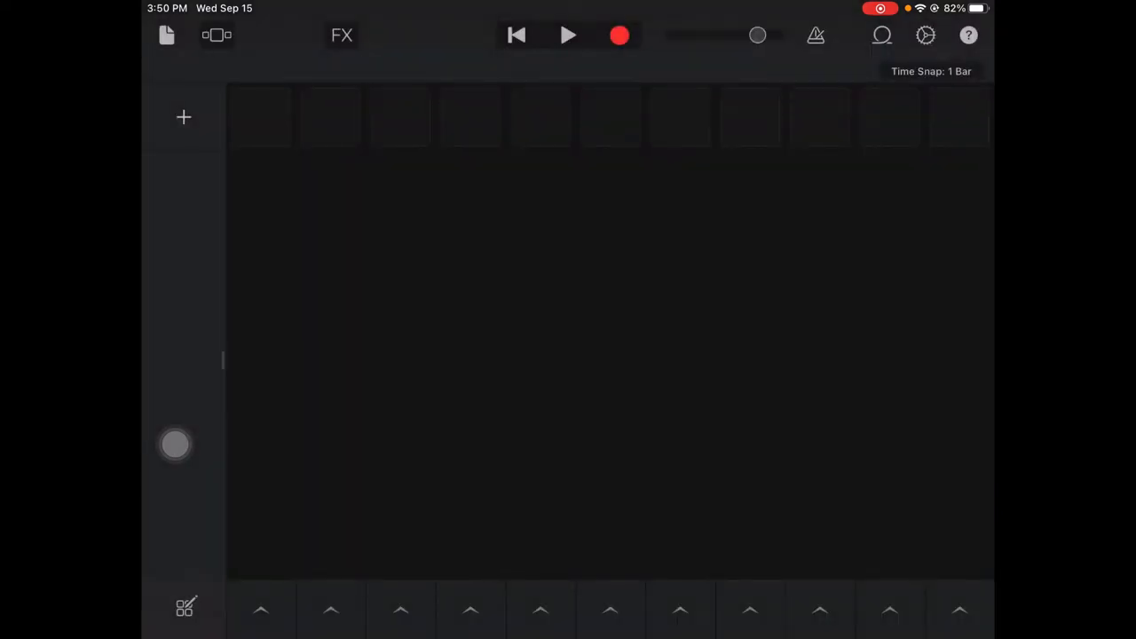
- Start adding a new track from the empty Live Loops grid's track column
drag(175, 444, 186, 313)
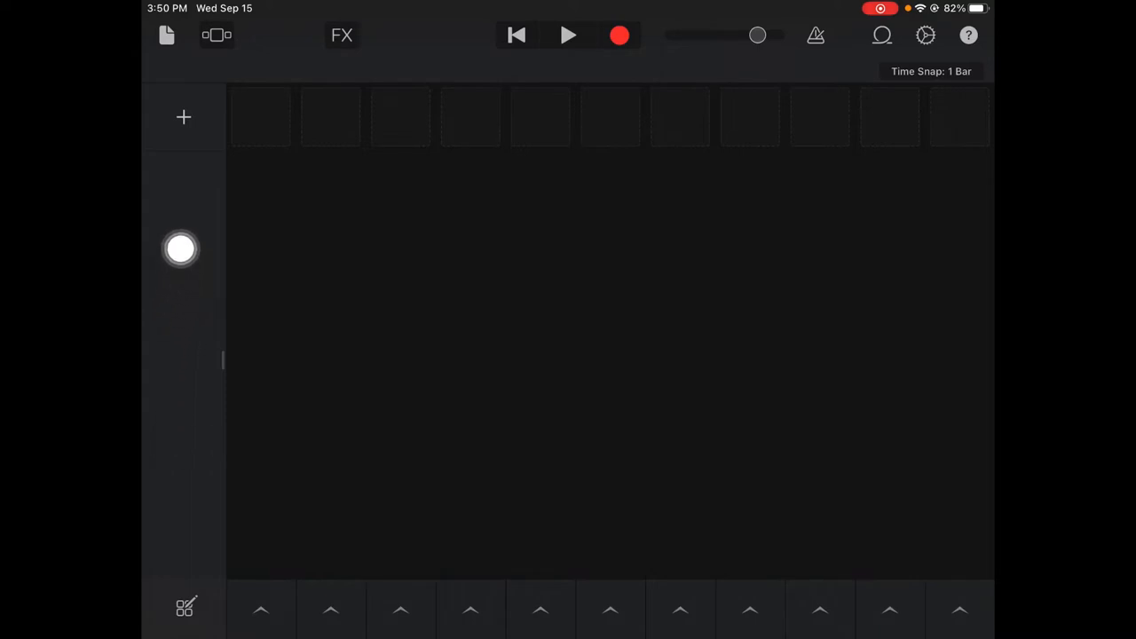
drag(180, 249, 156, 264)
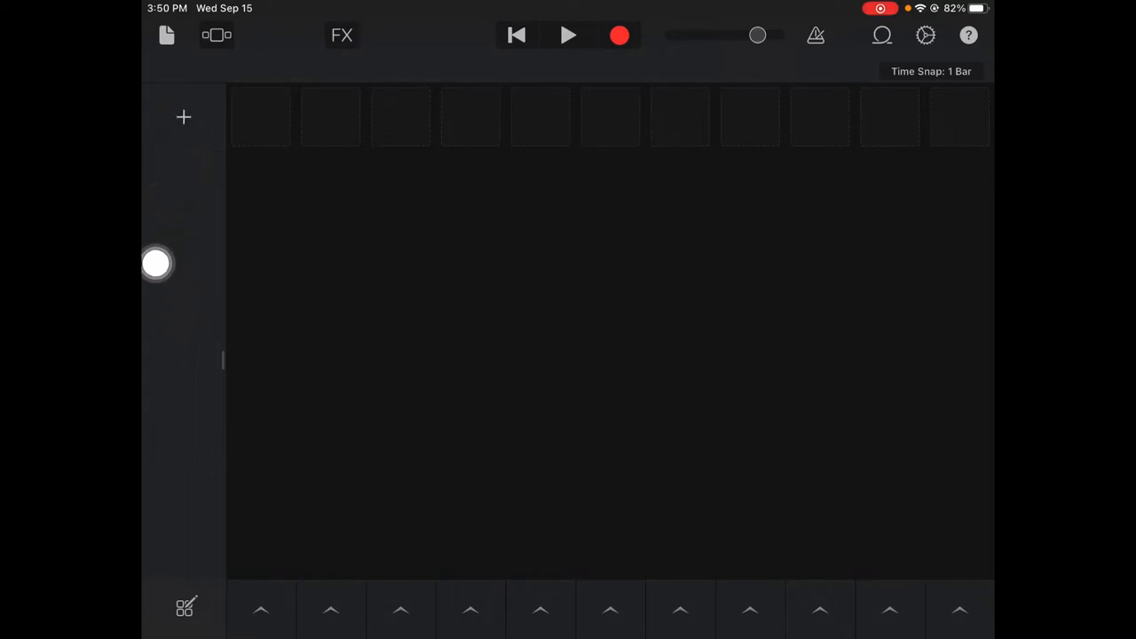
click(184, 116)
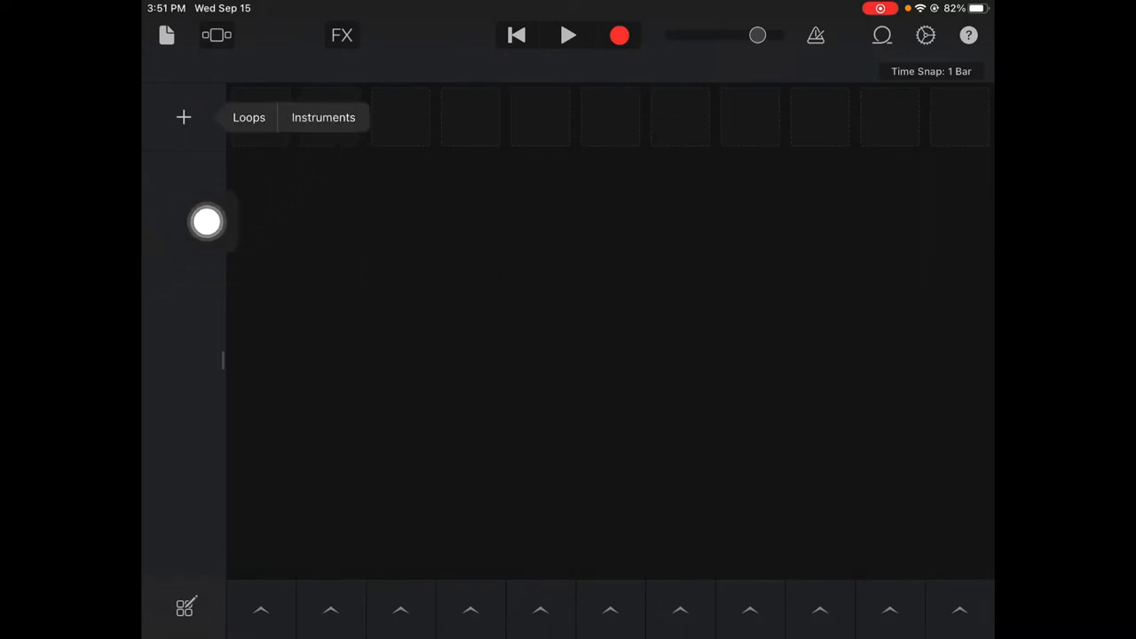
- Choose Instruments, swipe to Drums and add a Beat Sequencer track (Modern 808 kit)
click(324, 117)
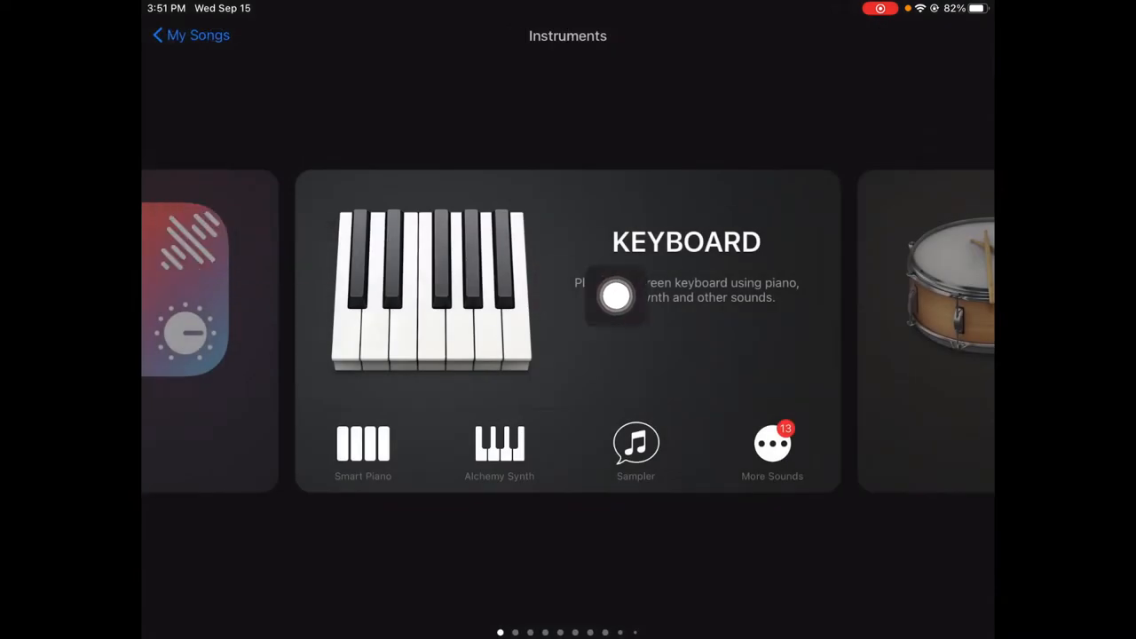
scroll(left, 3)
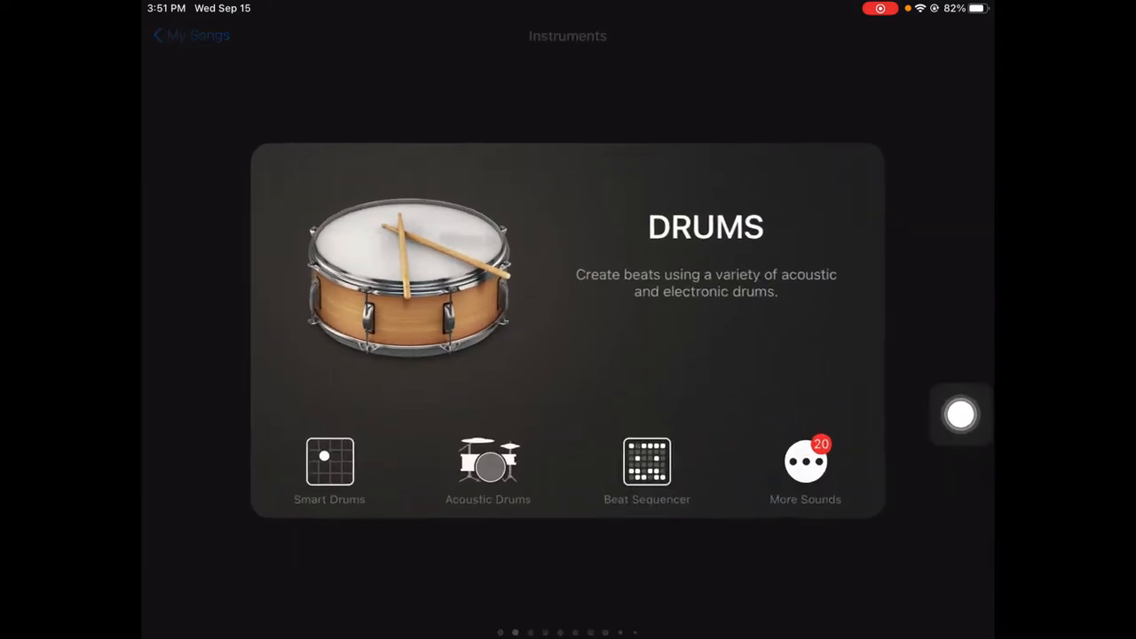
click(647, 461)
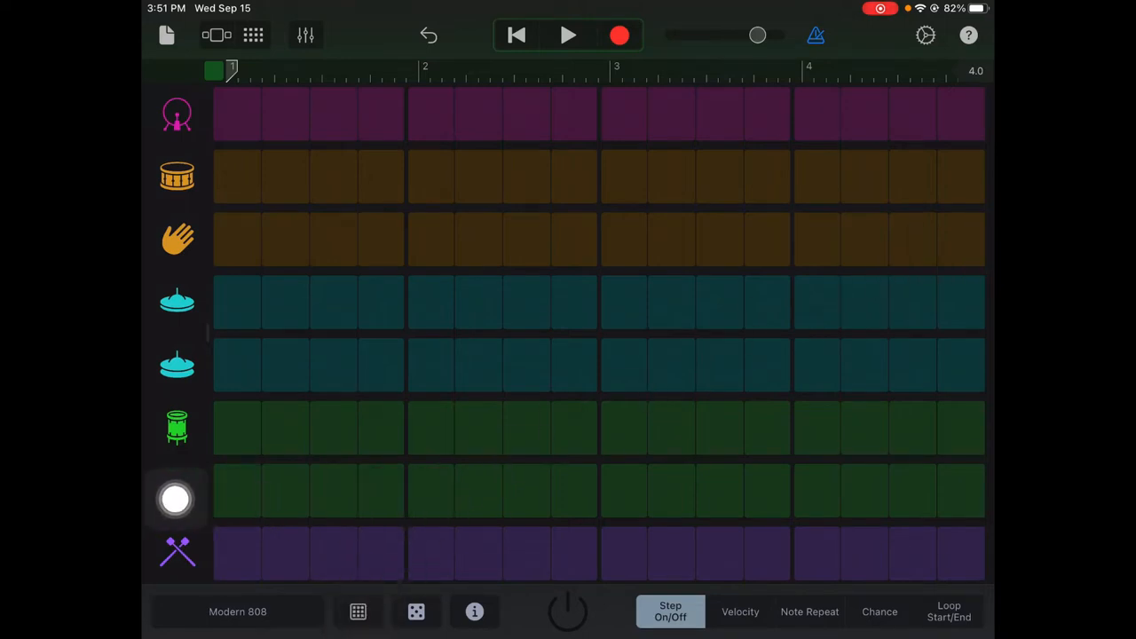
- Browse the preset pattern pages and choose the blank New Pattern
click(357, 611)
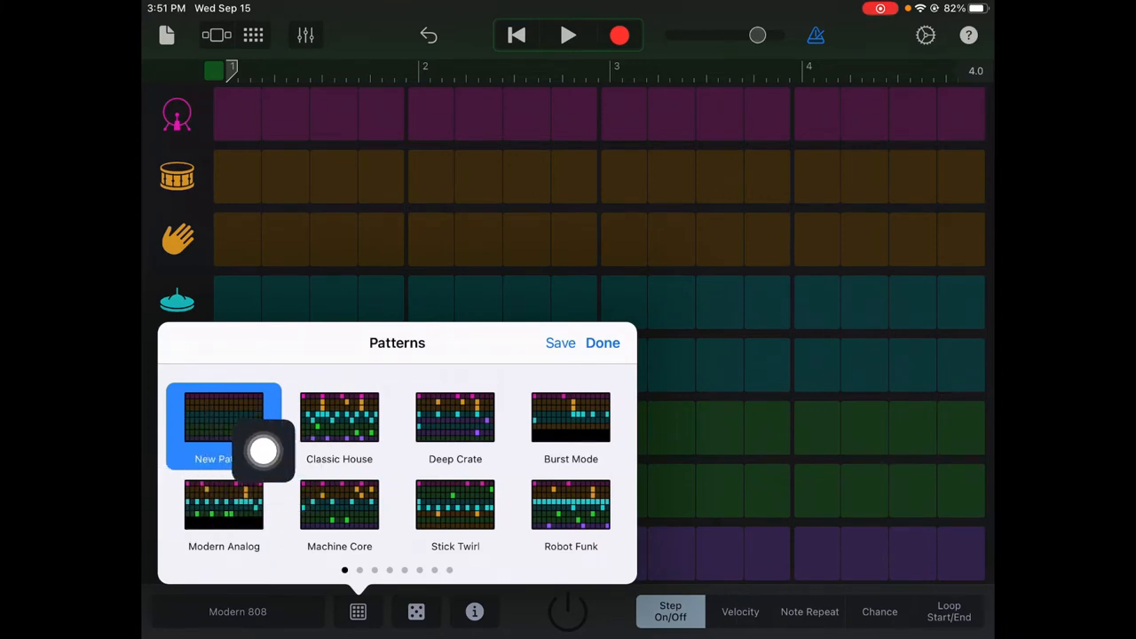
scroll(left, 3)
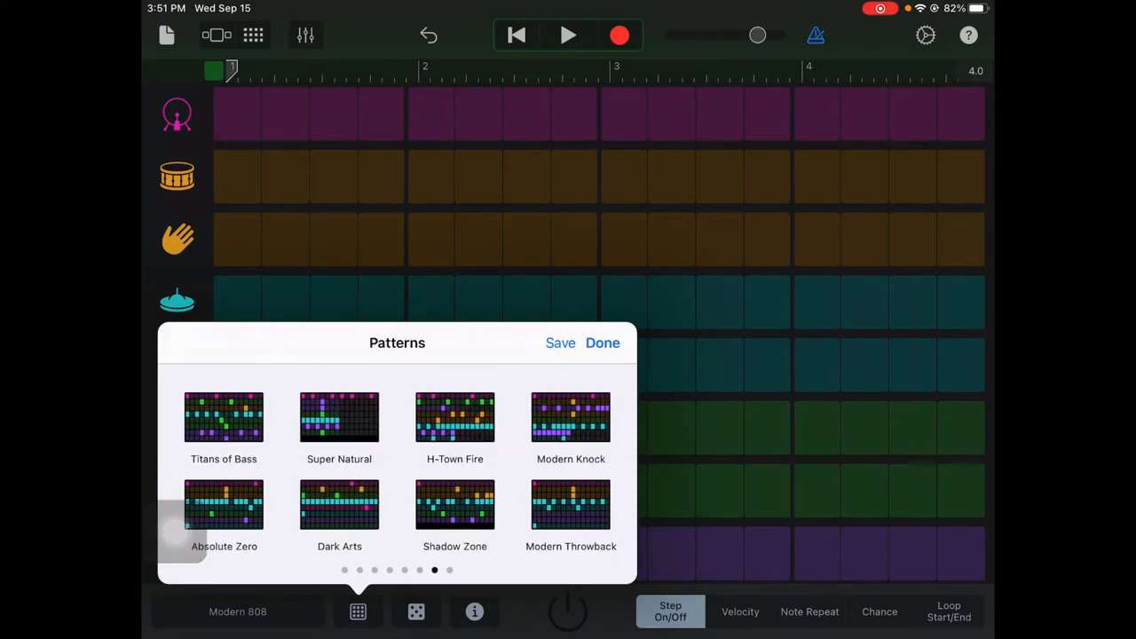
scroll(left, 3)
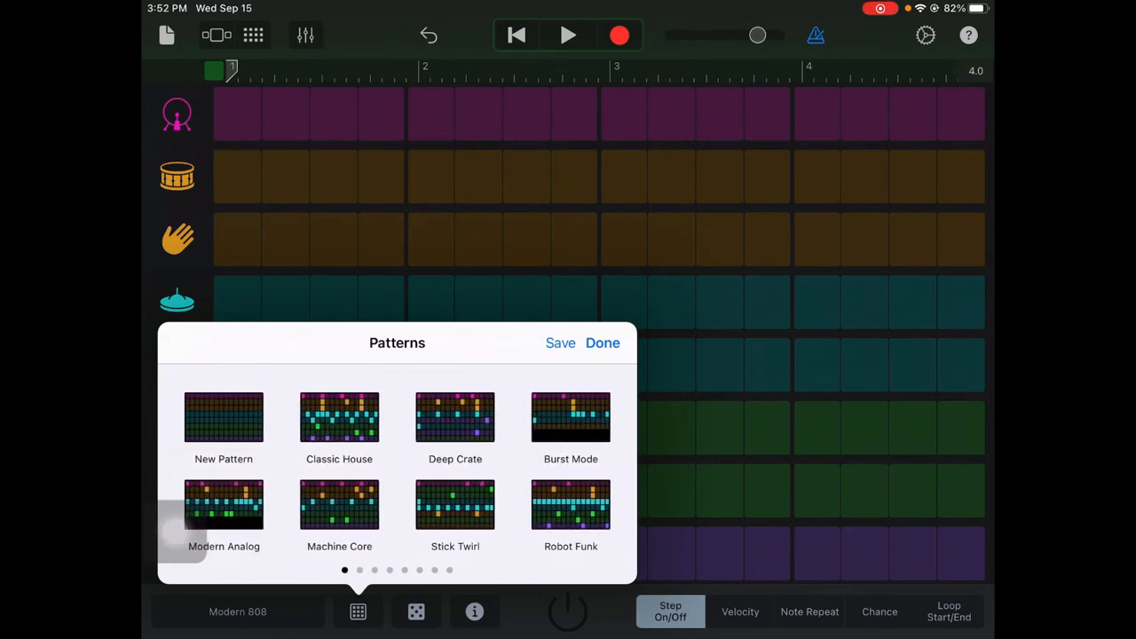
click(223, 417)
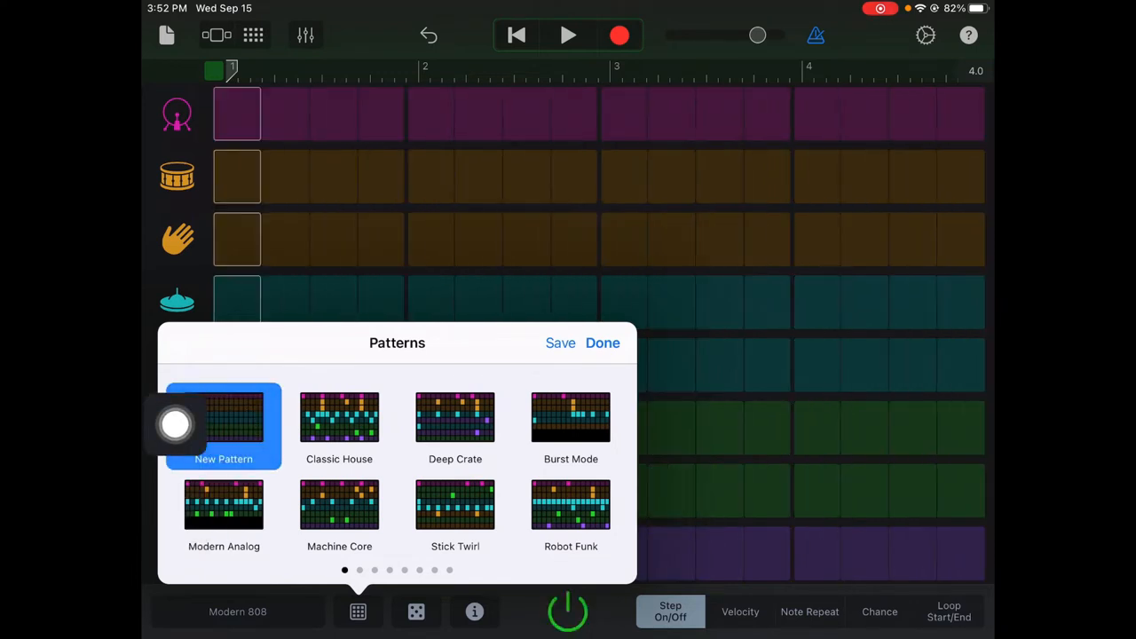
- Turn on steps on the kick, clap and closed hi-hat rows of the grid
click(603, 343)
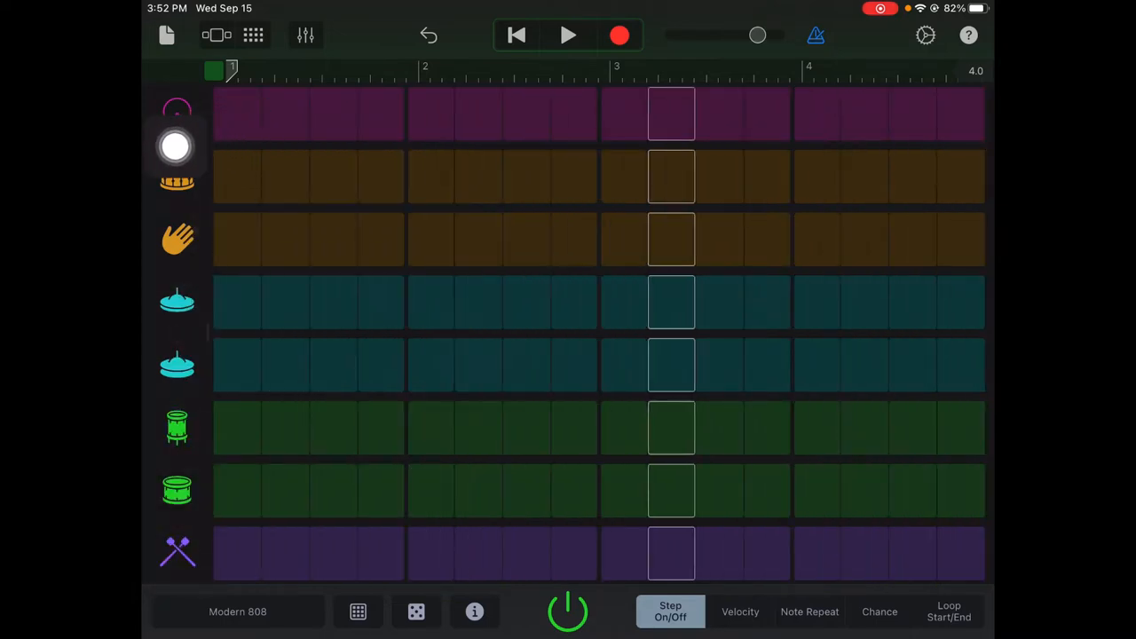
click(237, 113)
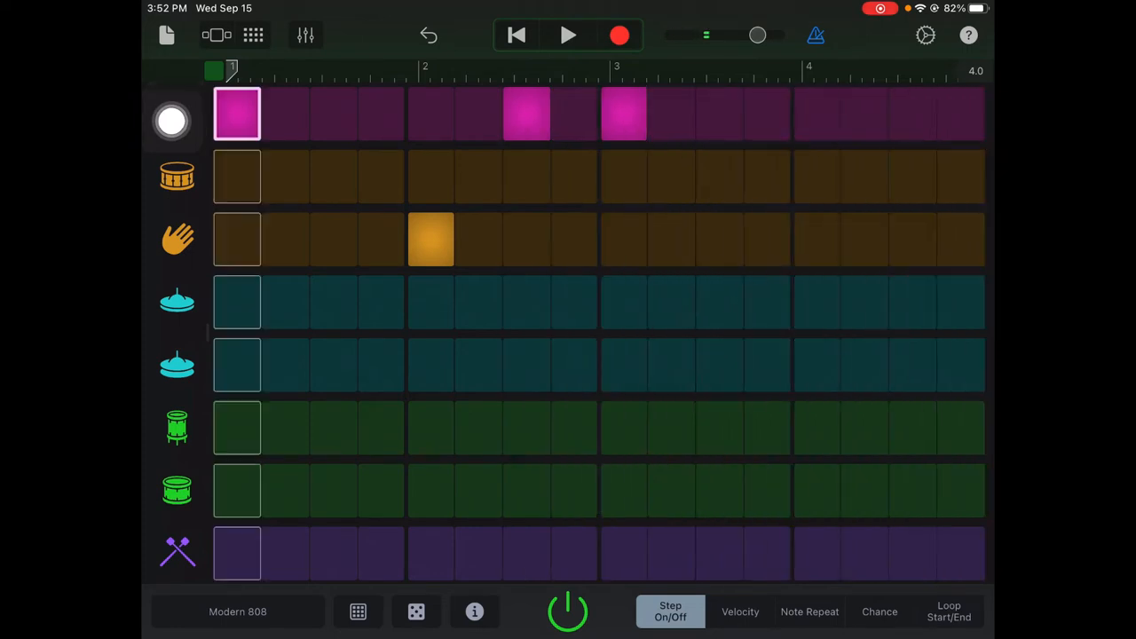
click(816, 240)
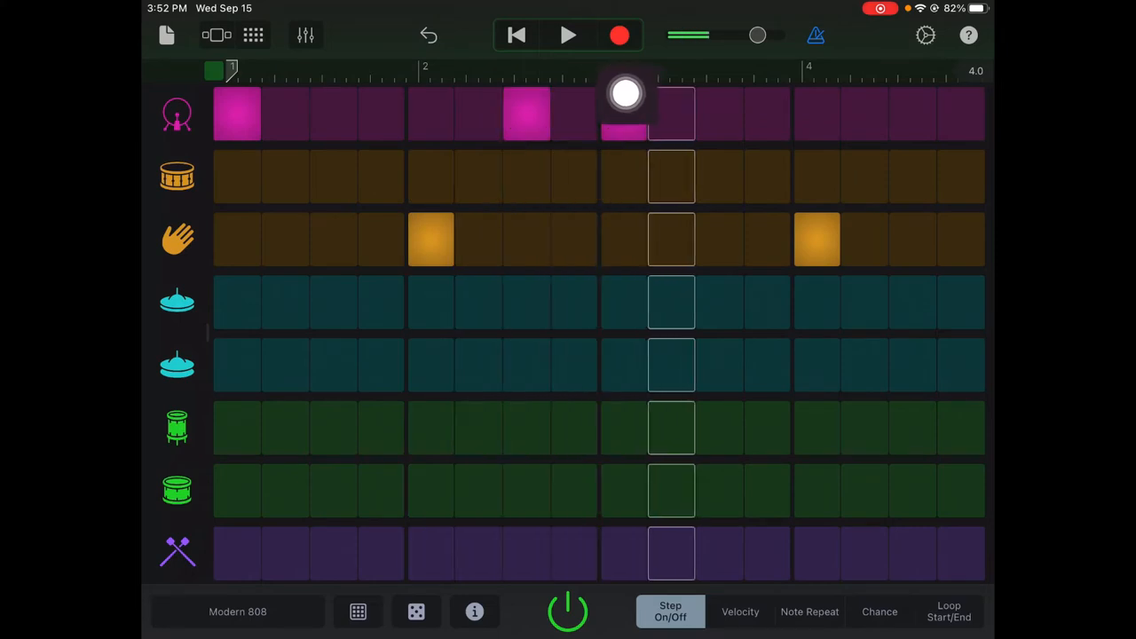
click(431, 239)
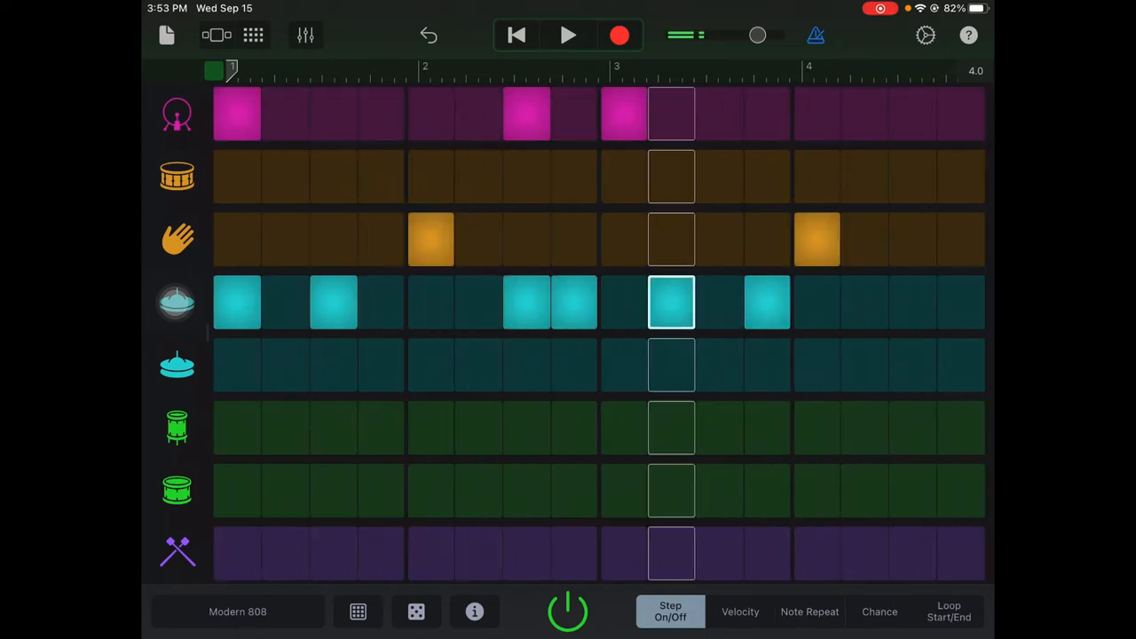
- Add open hi-hat, tom and stick steps, making an 8-bar pattern
click(624, 114)
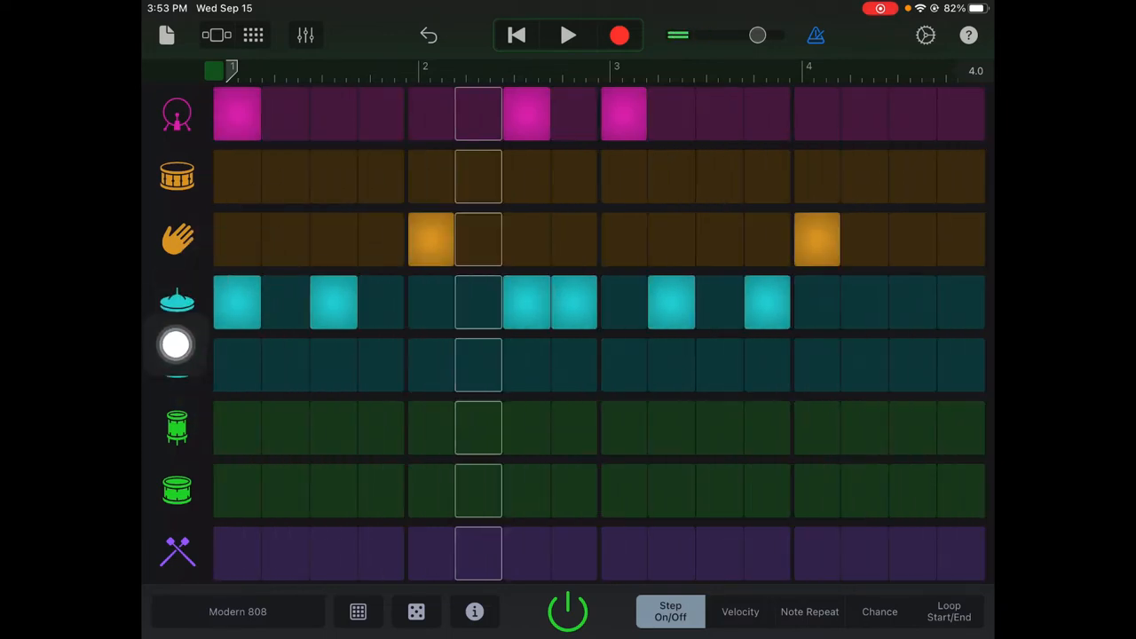
click(285, 366)
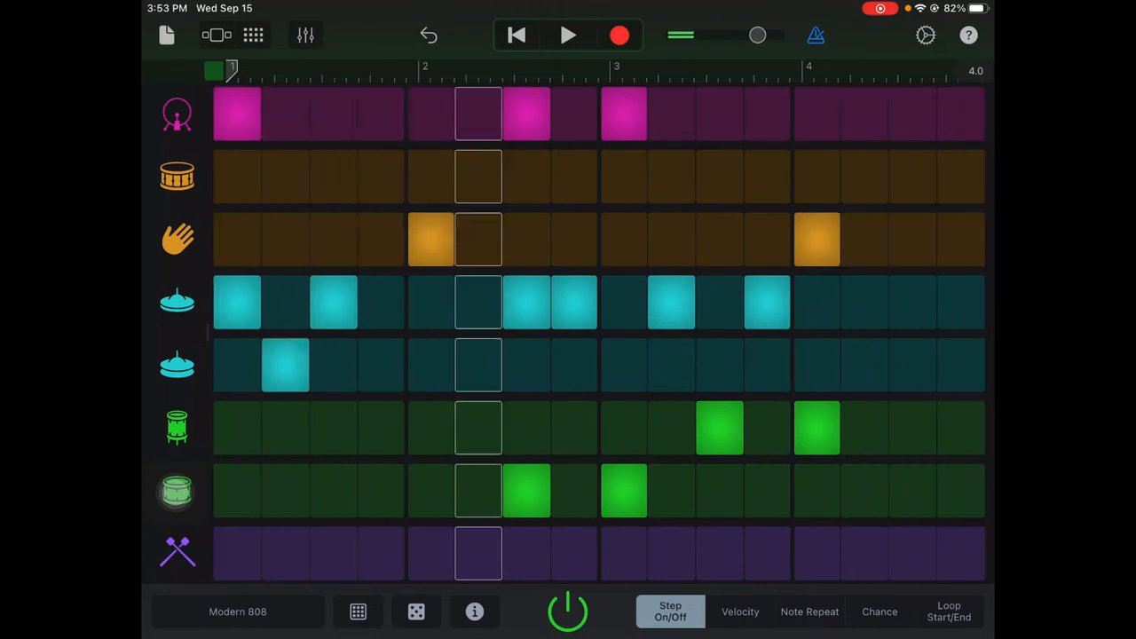
click(431, 239)
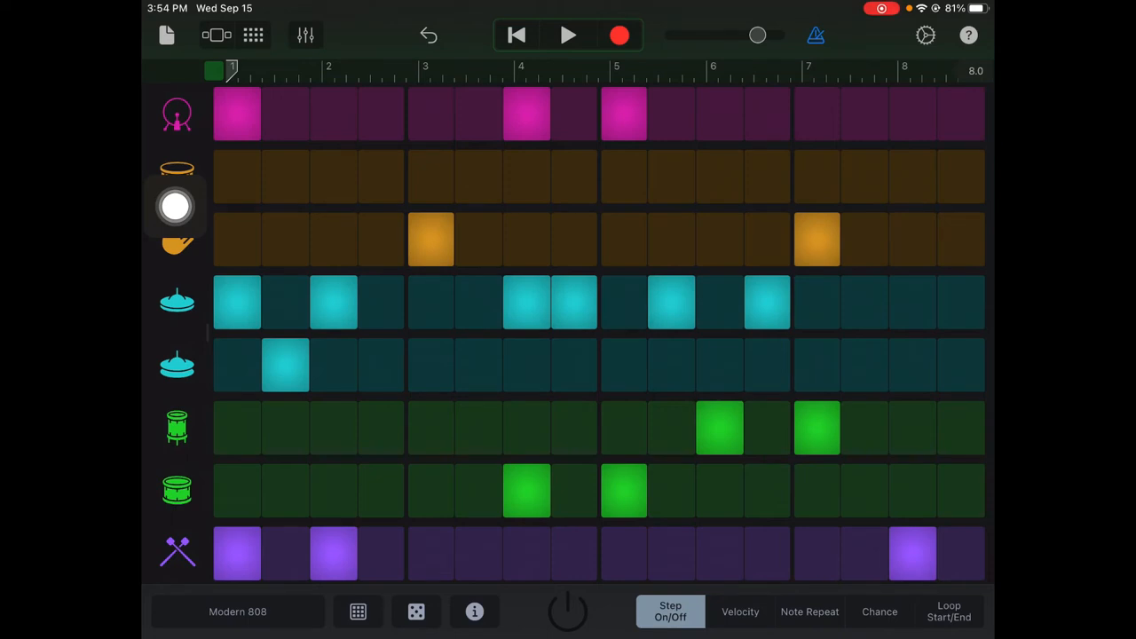
- Record the Beat Sequencer pattern into the first Live Loops cell
click(568, 34)
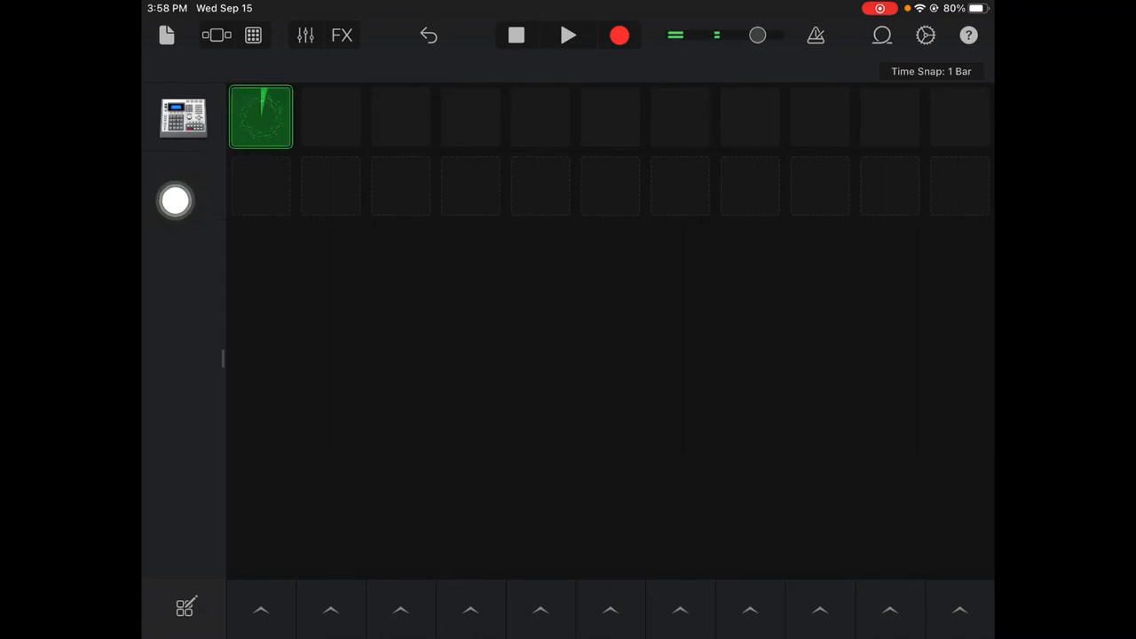
- Add a Smart Piano (Grand Piano) instrument on the second row
click(568, 35)
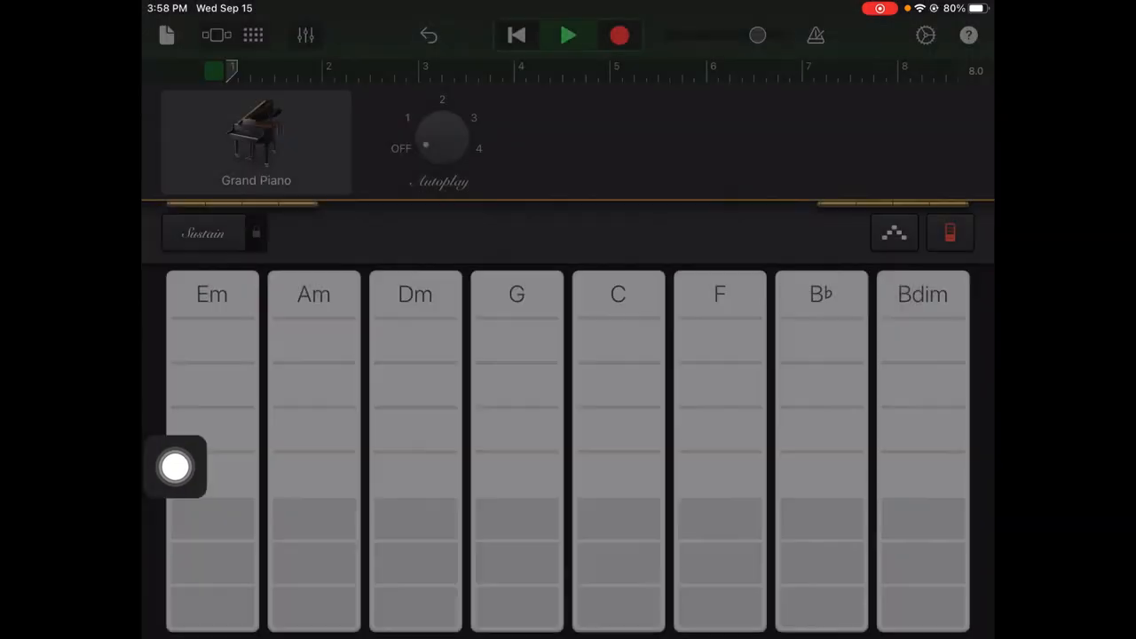
- Record a chord take by playing the Grand Piano chord strips
click(569, 35)
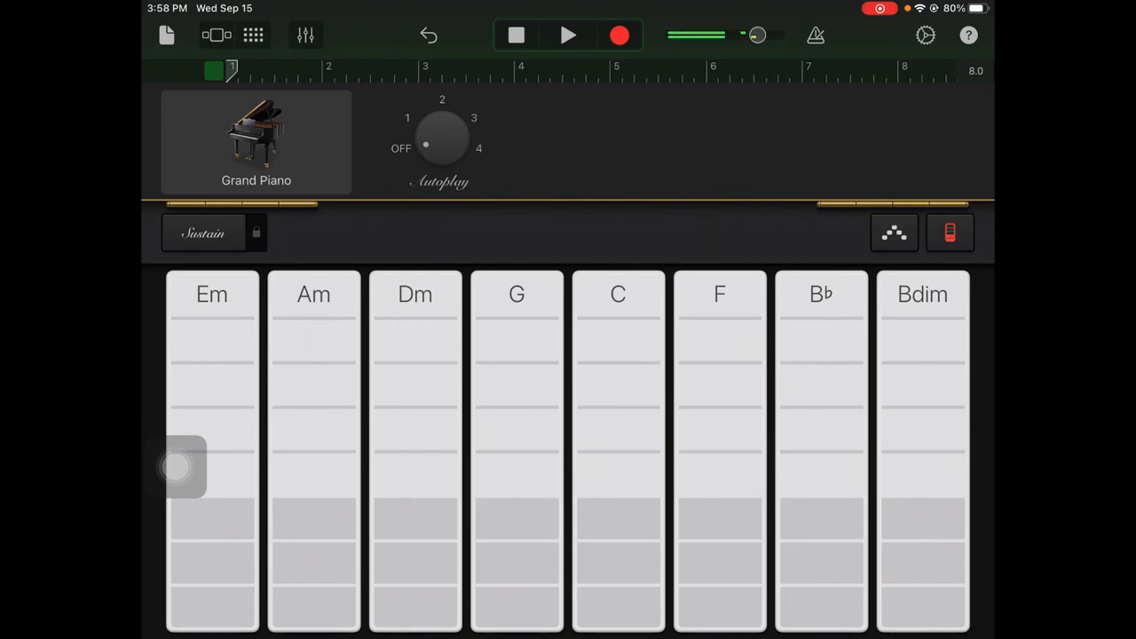
click(313, 386)
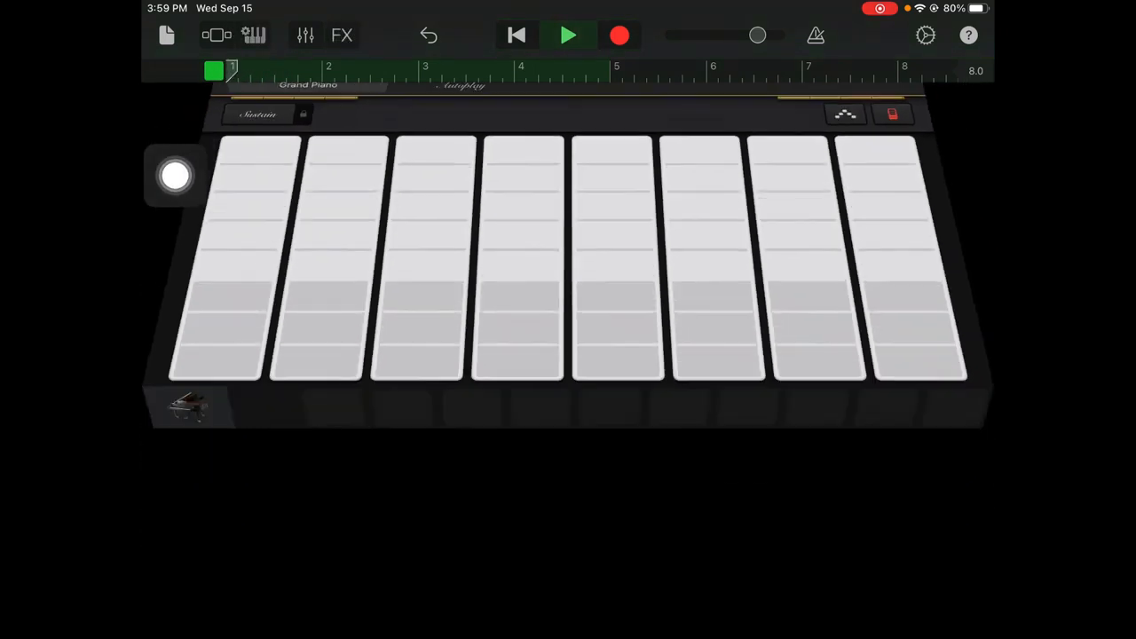
- Return to the loop grid and browse instruments, swiping to Drums, for a third track
click(217, 34)
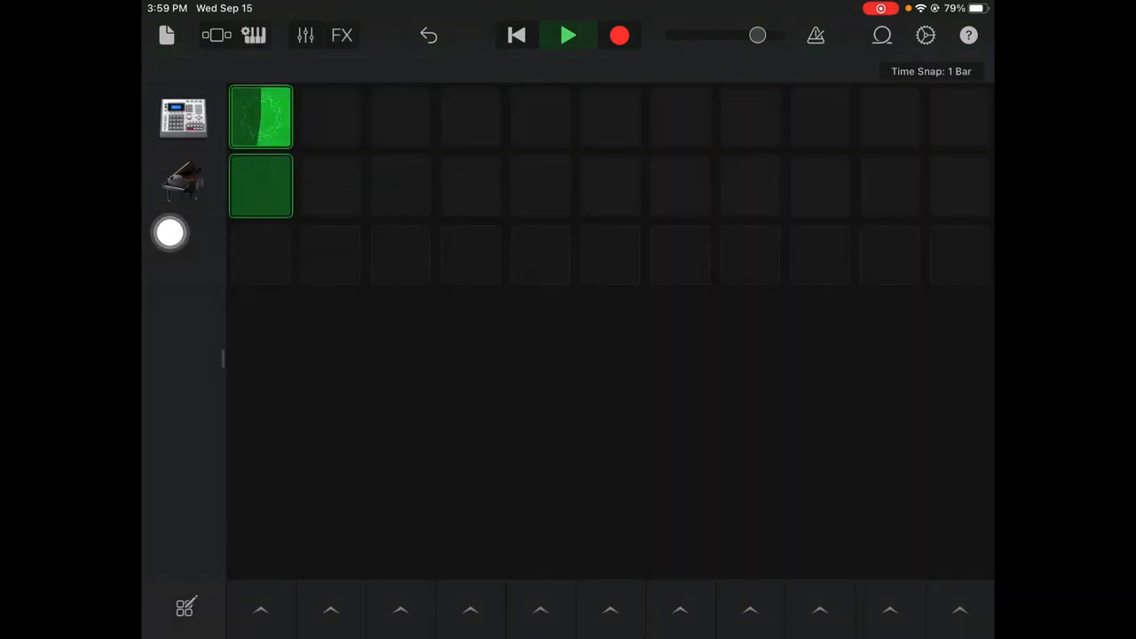
click(568, 35)
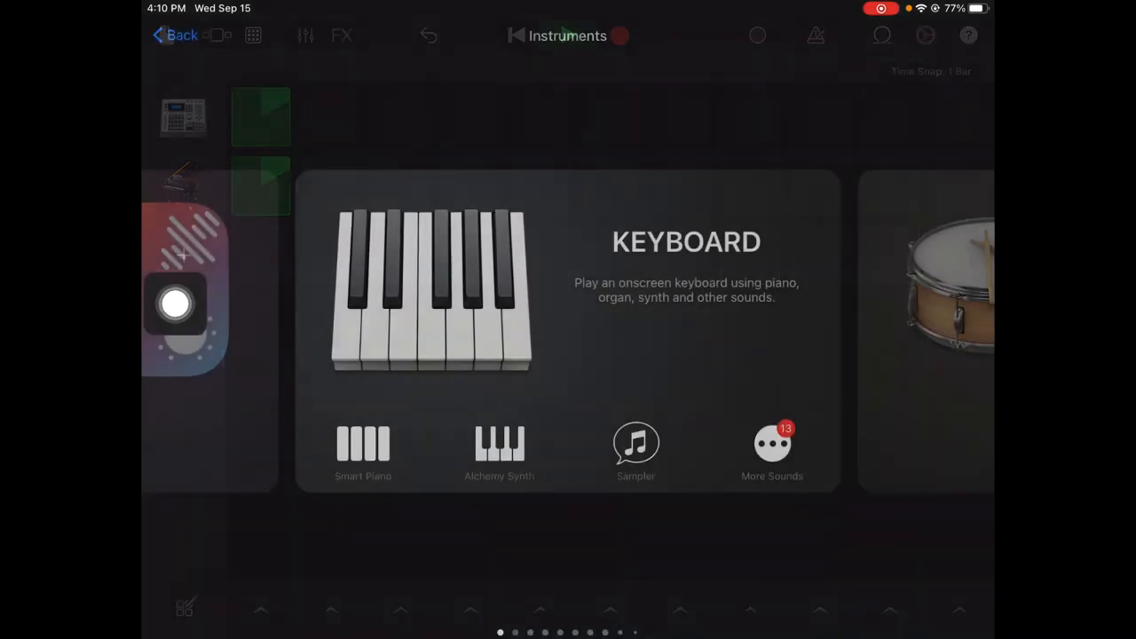
scroll(left, 3)
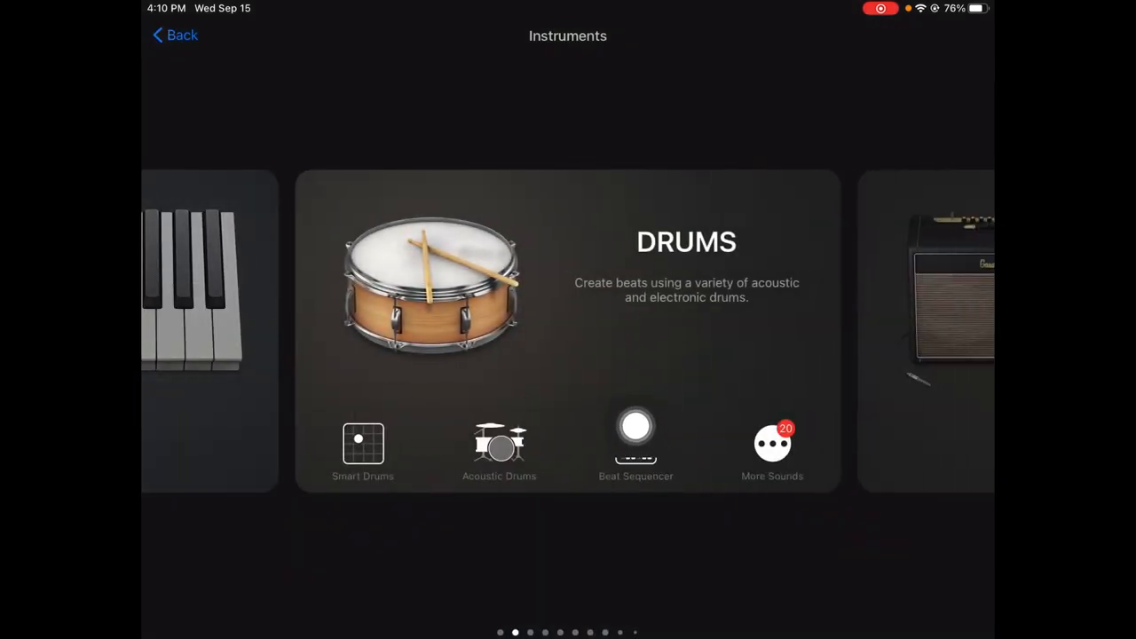